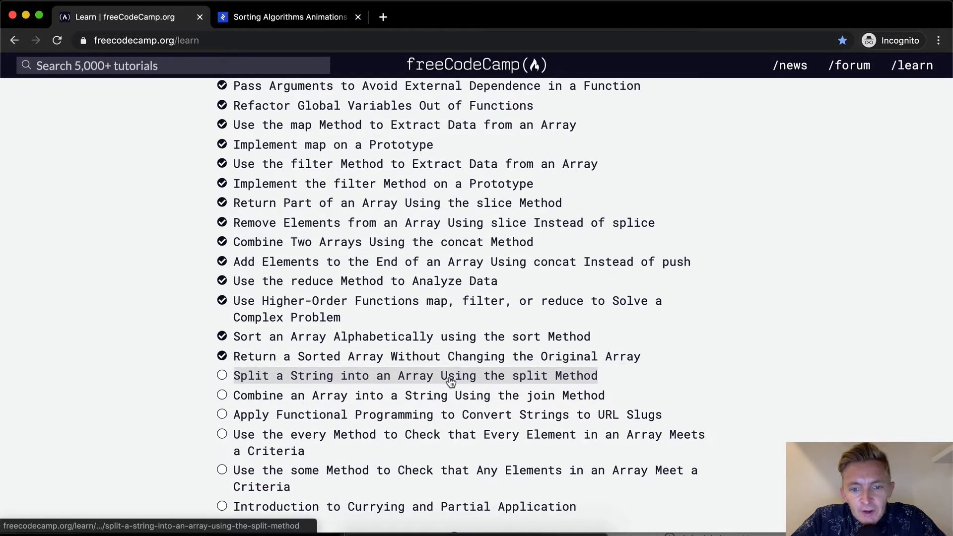
Open the 'Split a String into an Array Using the split Method' lesson.
click(415, 375)
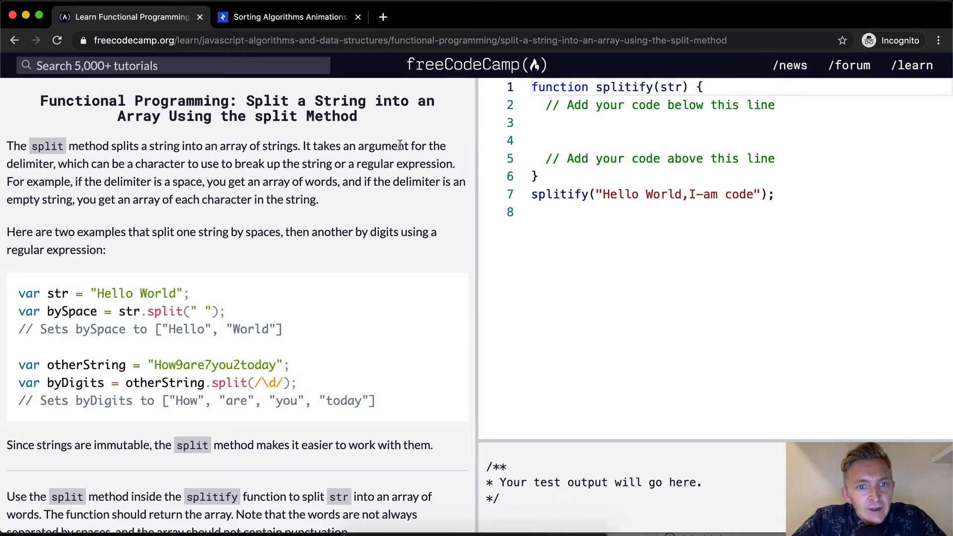
mouse_move(92, 166)
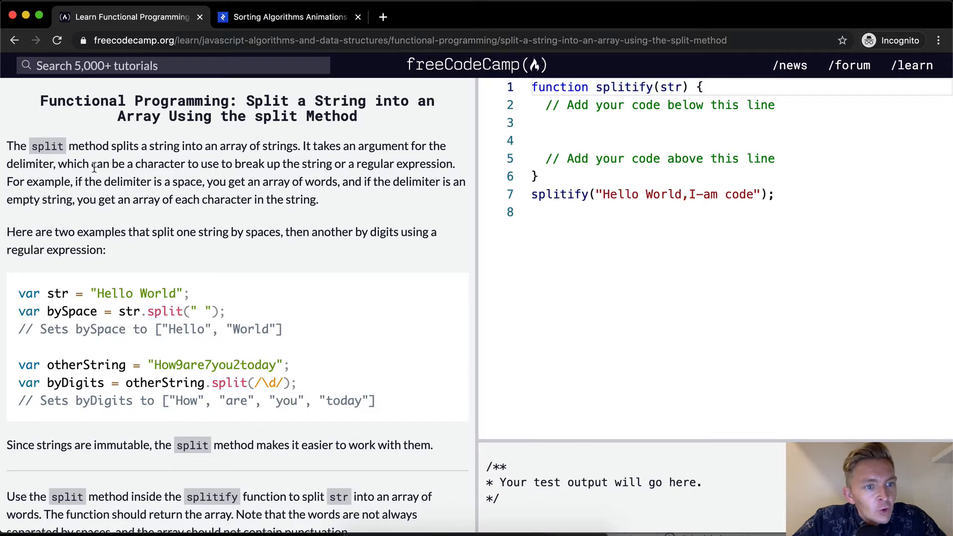
mouse_move(252, 164)
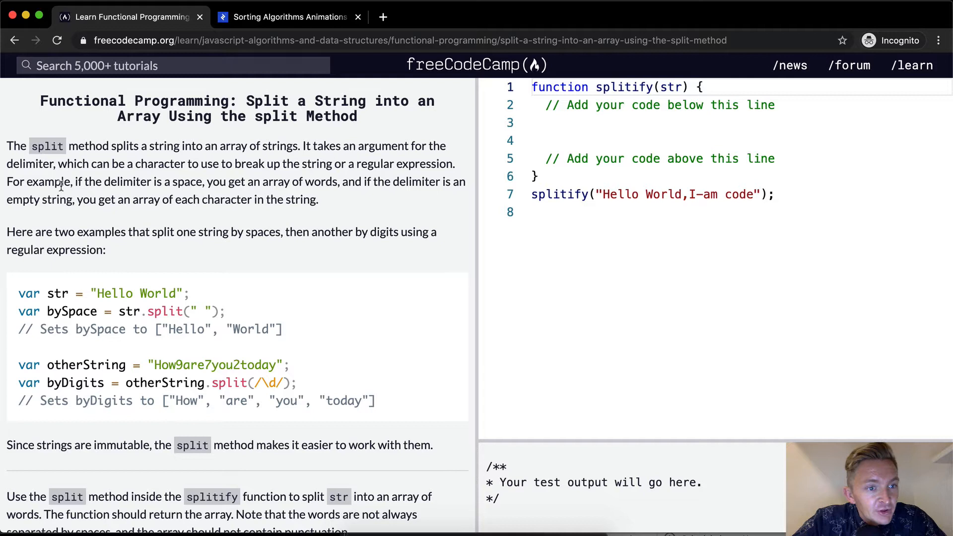
mouse_move(234, 186)
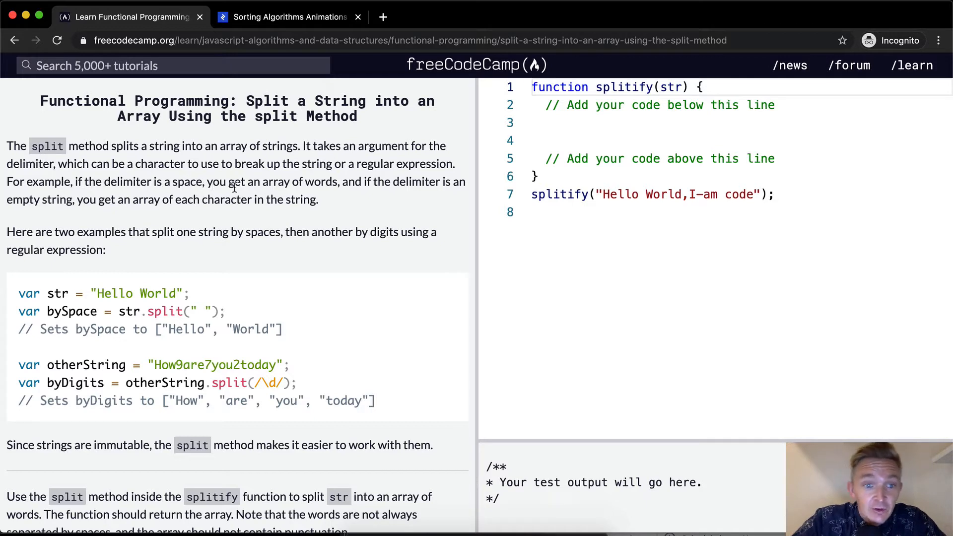
mouse_move(447, 182)
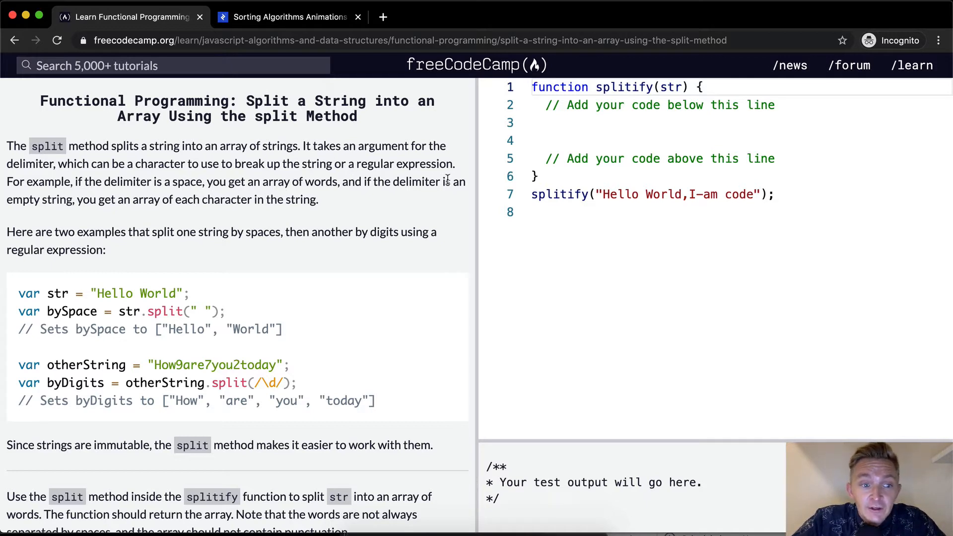
mouse_move(152, 200)
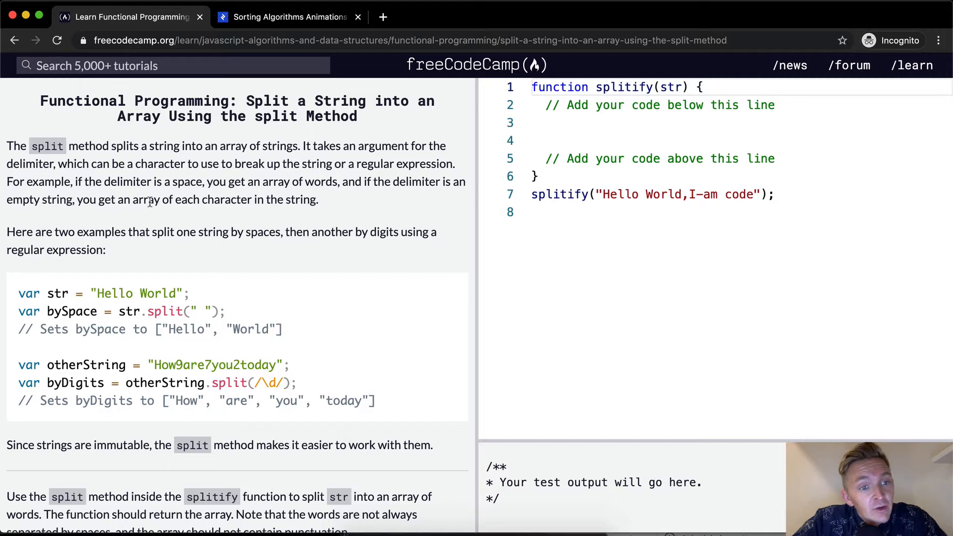
mouse_move(241, 235)
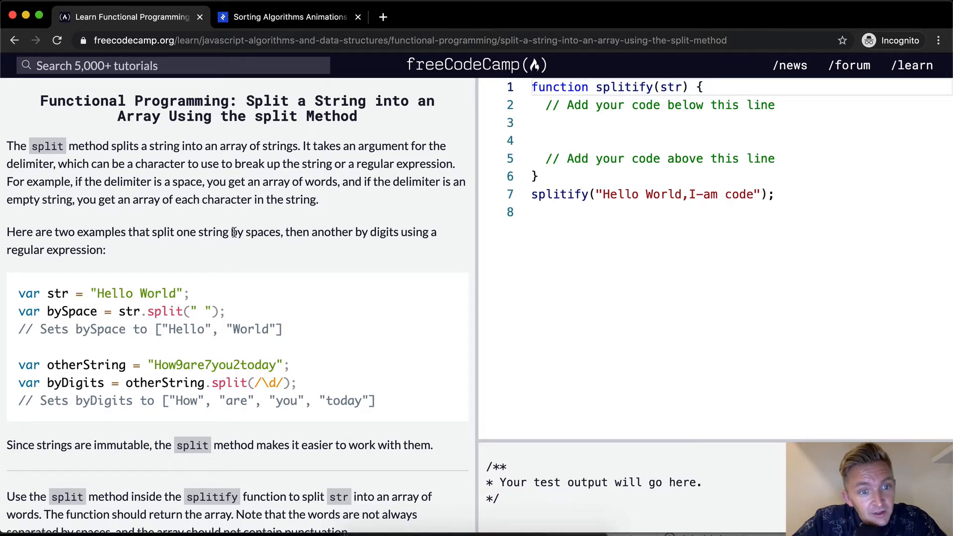
mouse_move(180, 232)
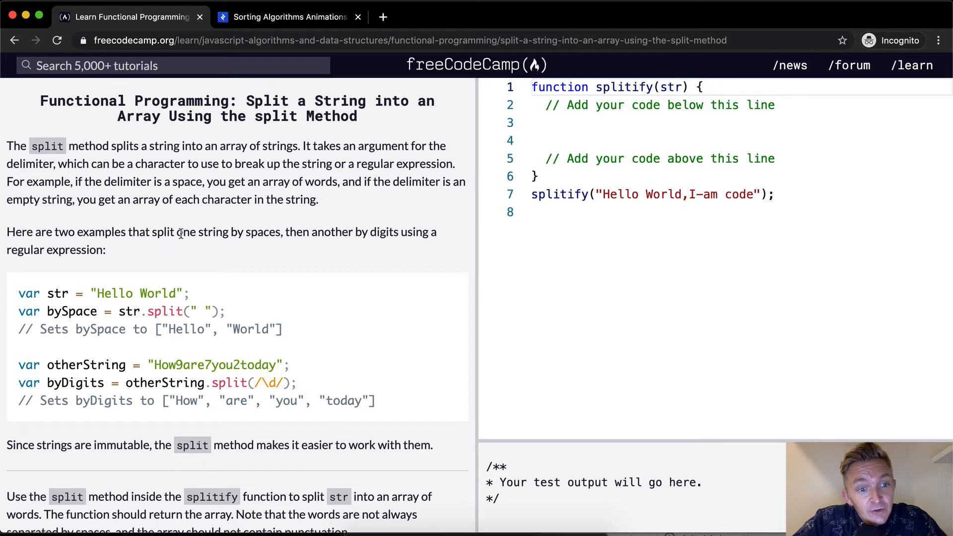
mouse_move(283, 232)
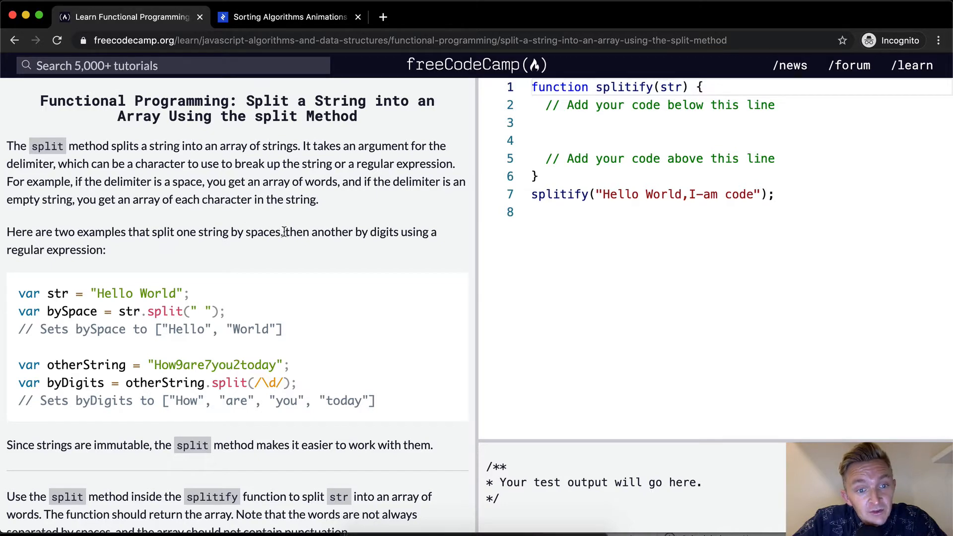
scroll(down, 3)
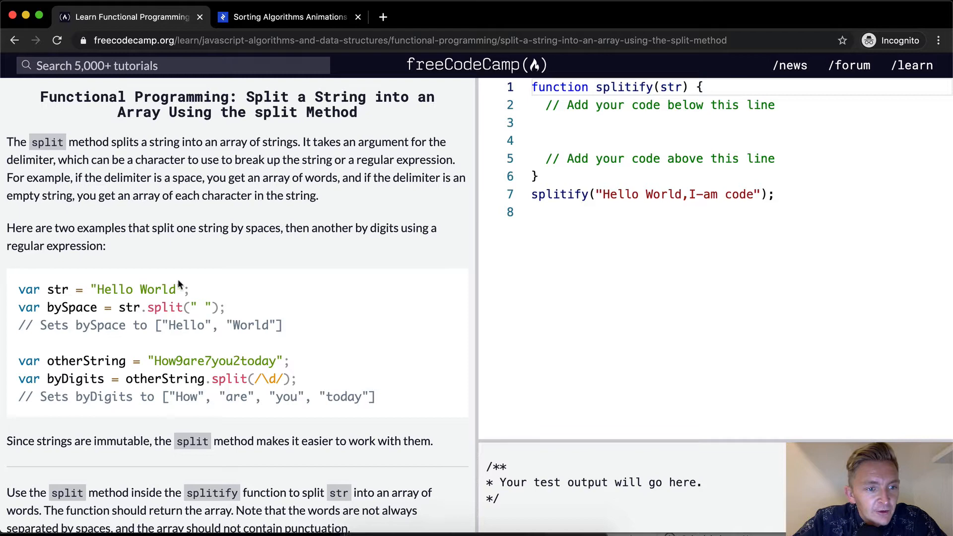
scroll(down, 3)
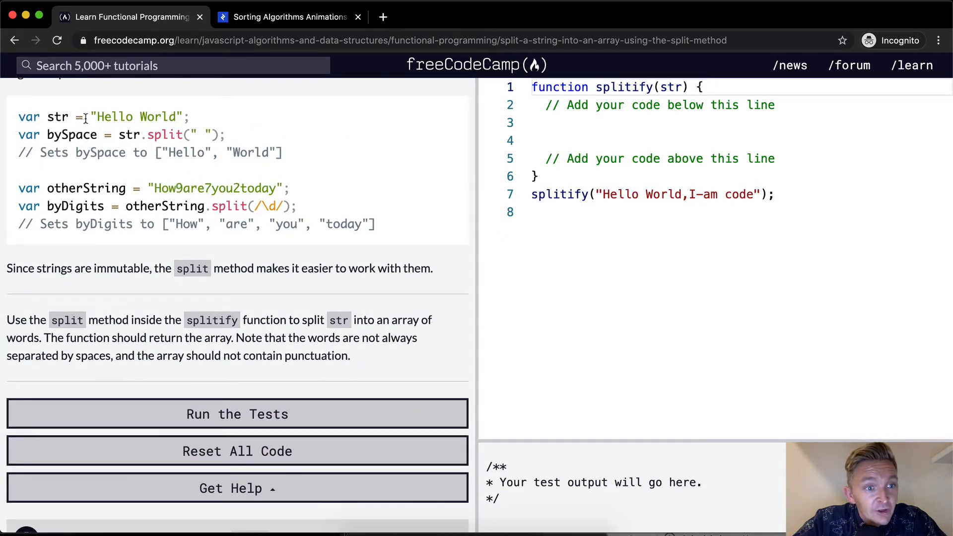
mouse_move(131, 149)
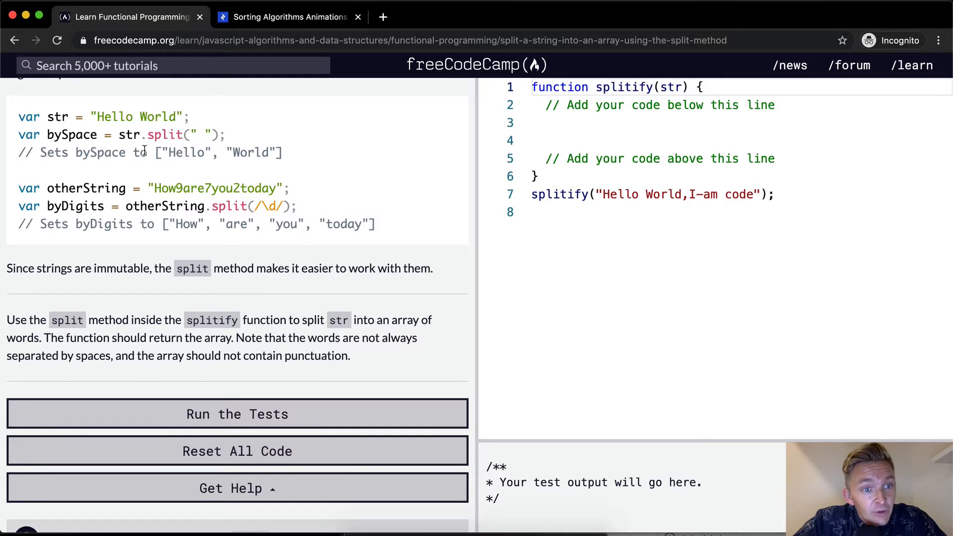
double_click(112, 117)
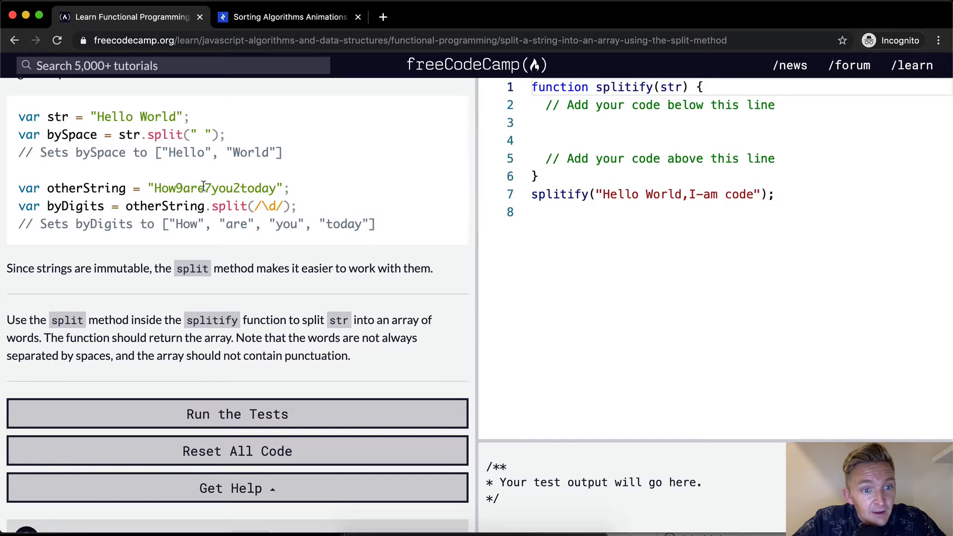
mouse_move(289, 205)
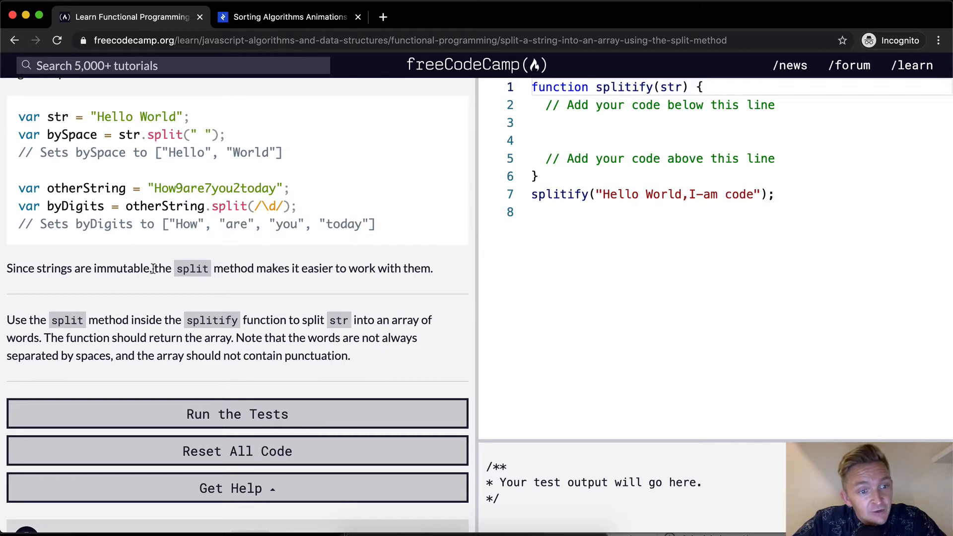
mouse_move(249, 268)
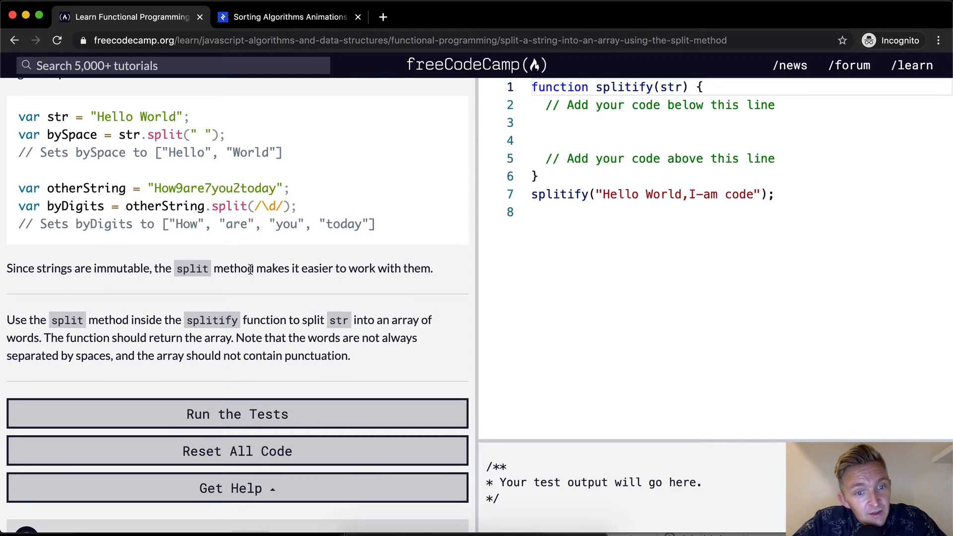
mouse_move(107, 330)
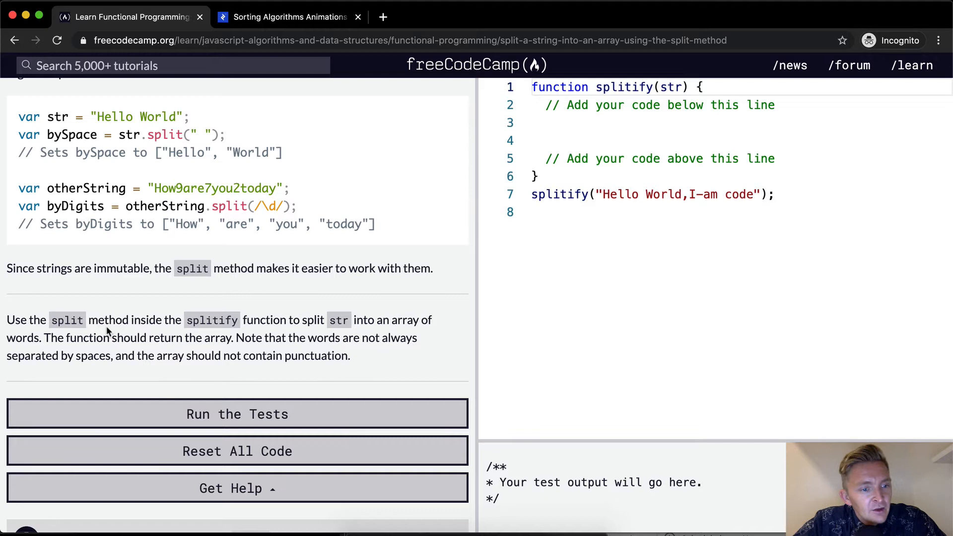
mouse_move(188, 328)
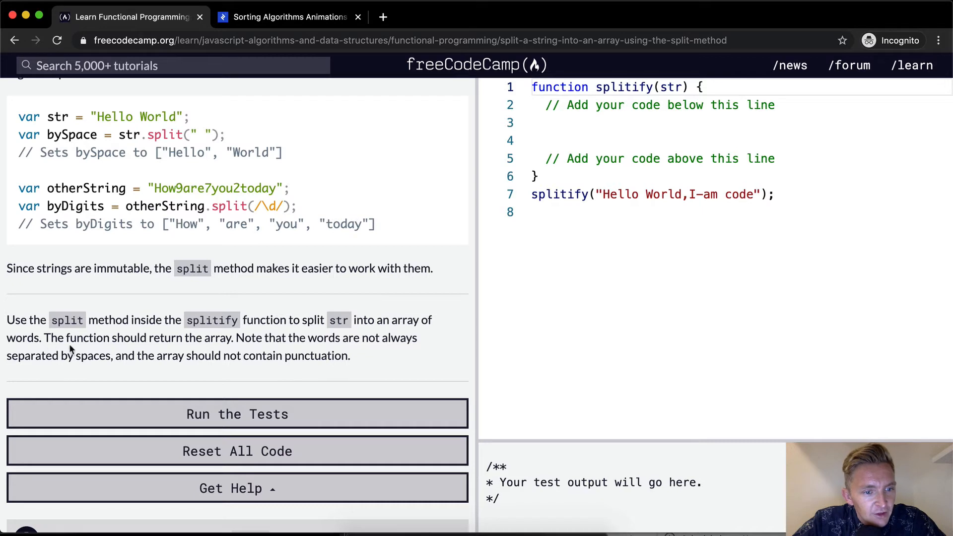
mouse_move(274, 344)
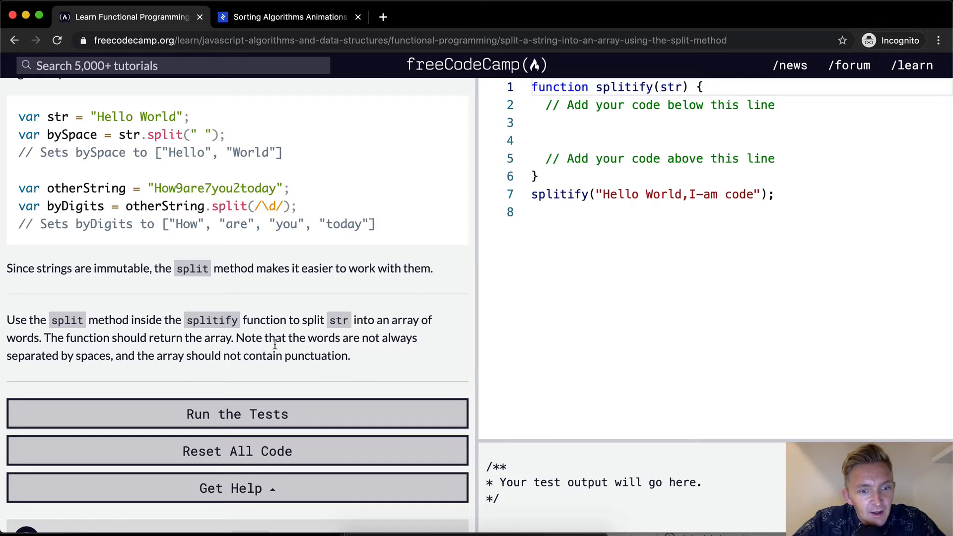
mouse_move(179, 356)
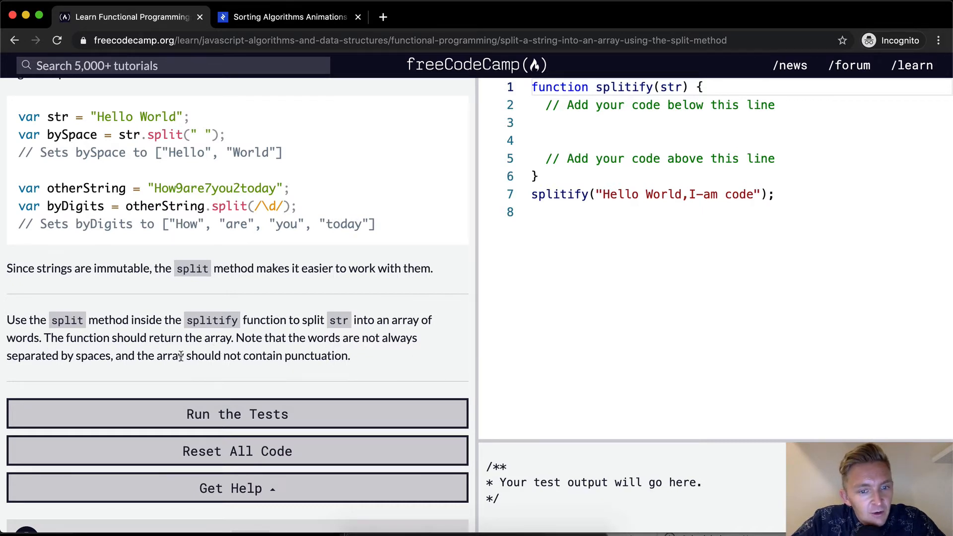
mouse_move(146, 358)
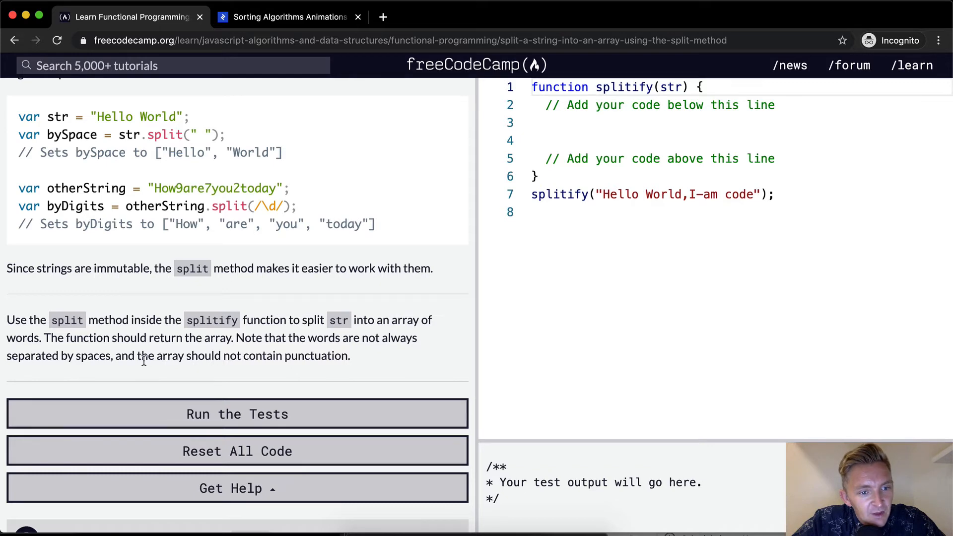
mouse_move(354, 354)
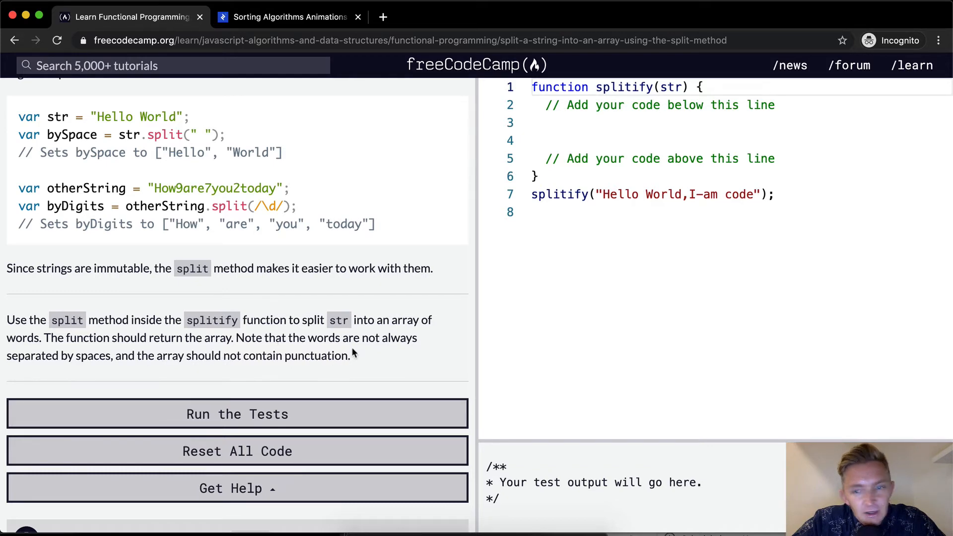
scroll(down, 3)
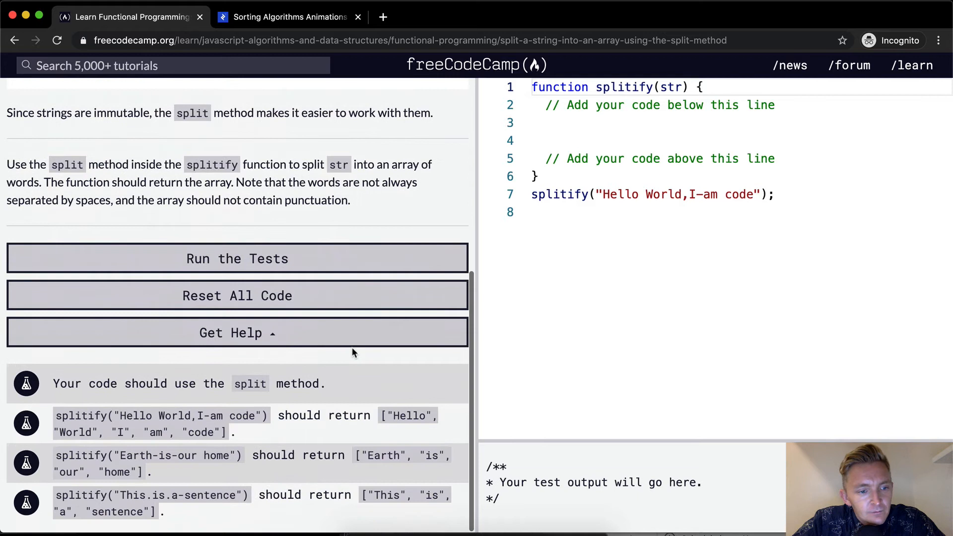
mouse_move(447, 426)
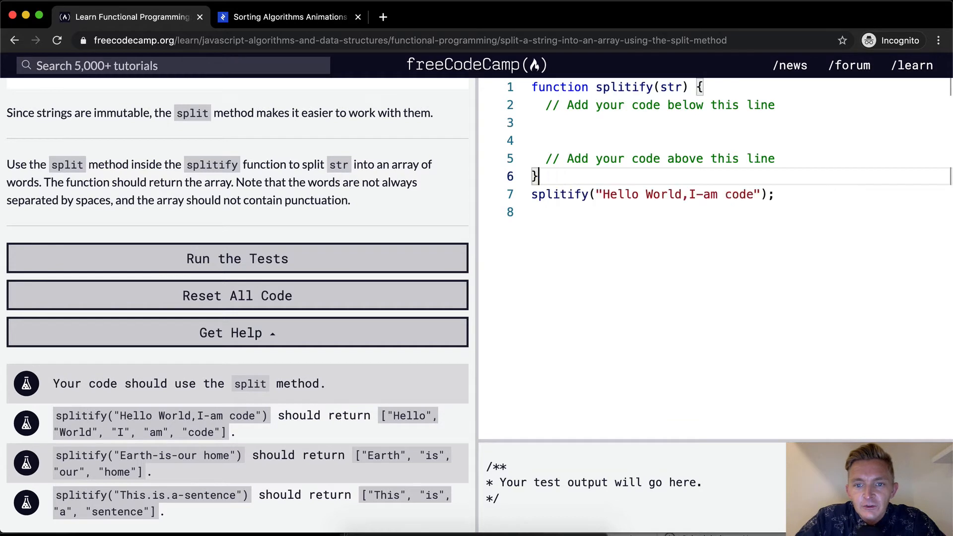
Write splitify to return str.split(/\W/), logging [ 'Hello', 'World', 'I', 'am', 'code' ].
text(console.log()
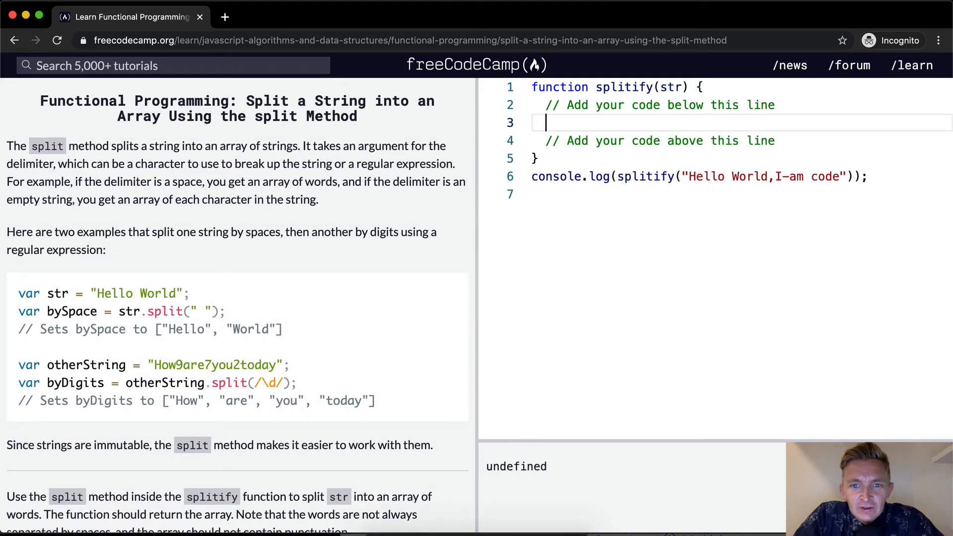
text(retu)
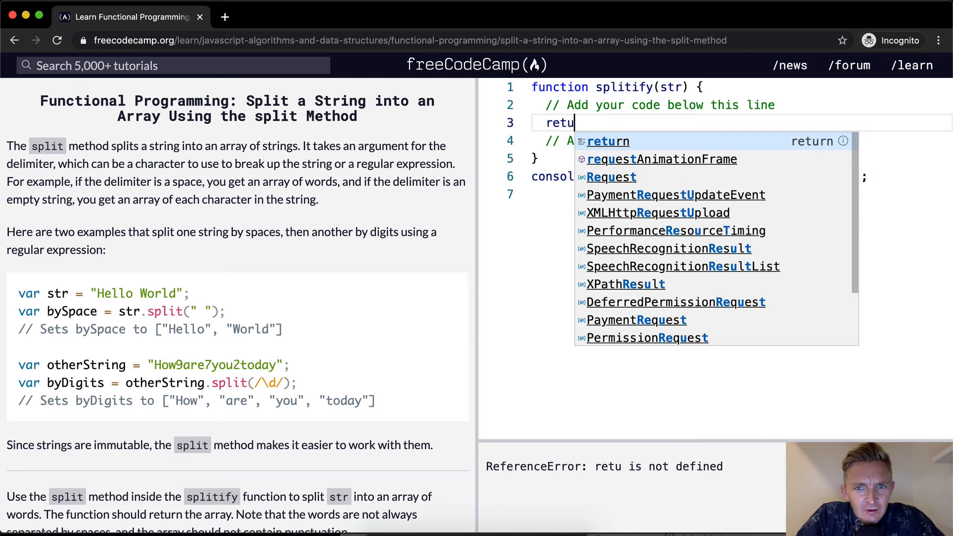
text(rn str.split()
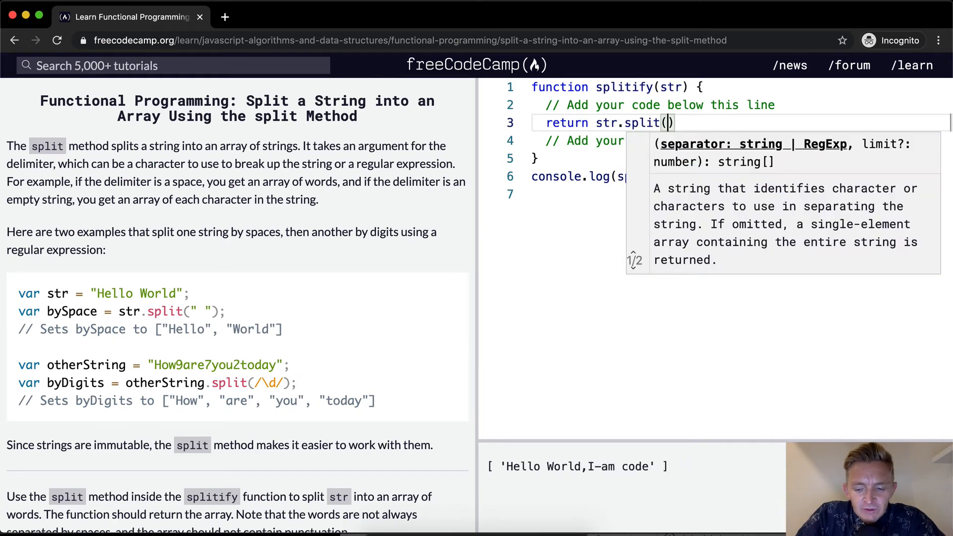
text(//)
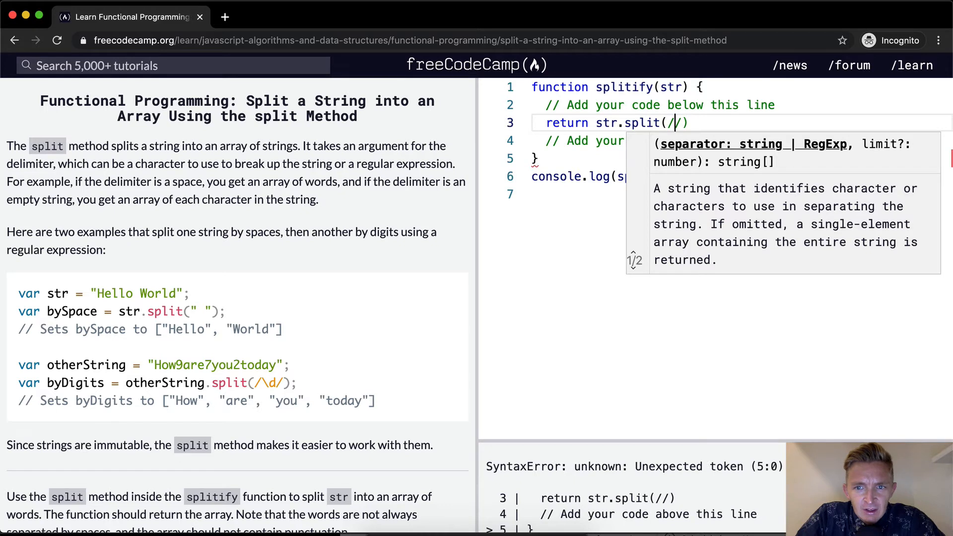
text(\)
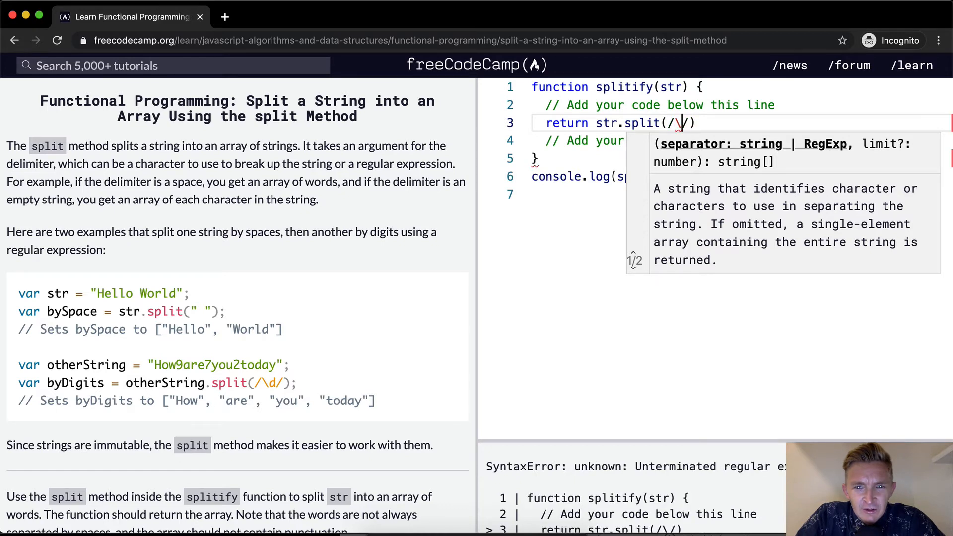
text(W)
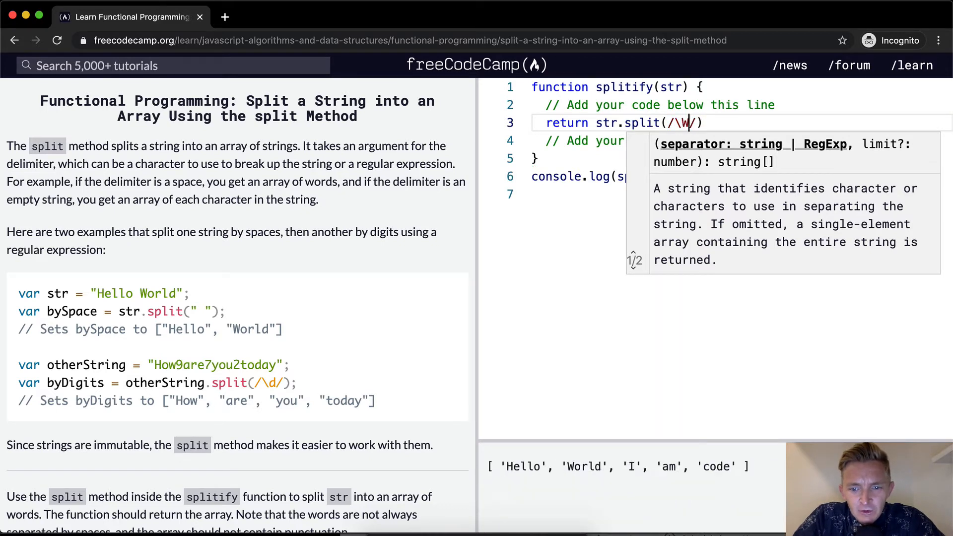
click(721, 194)
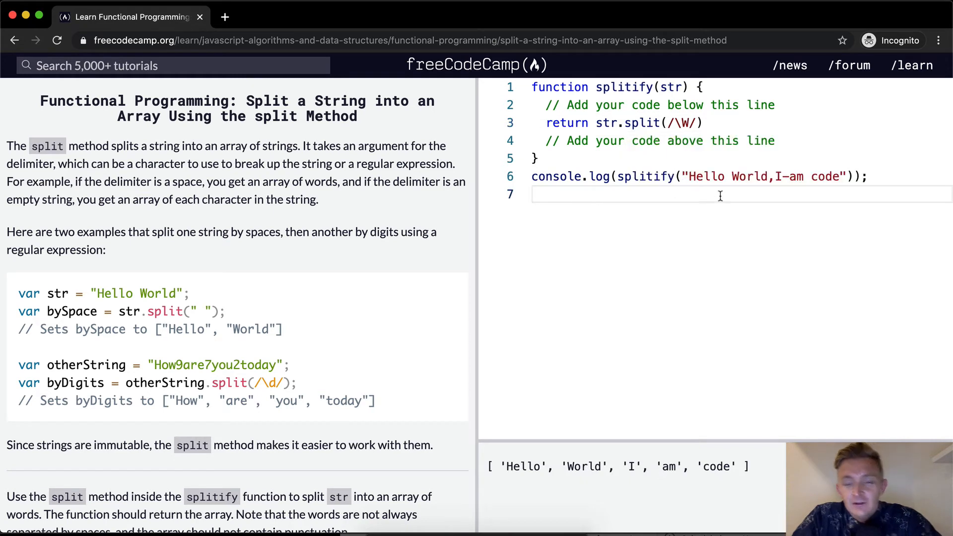
mouse_move(715, 156)
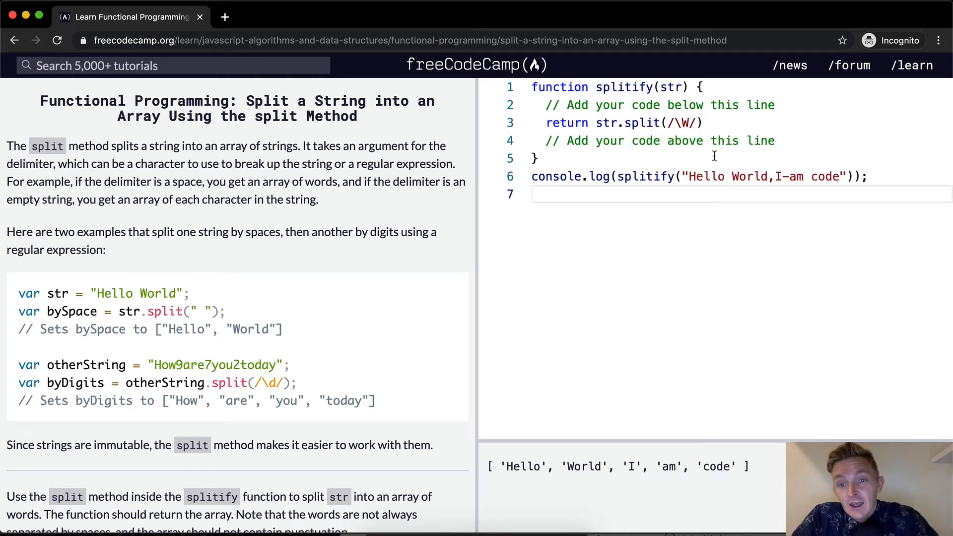
double_click(681, 123)
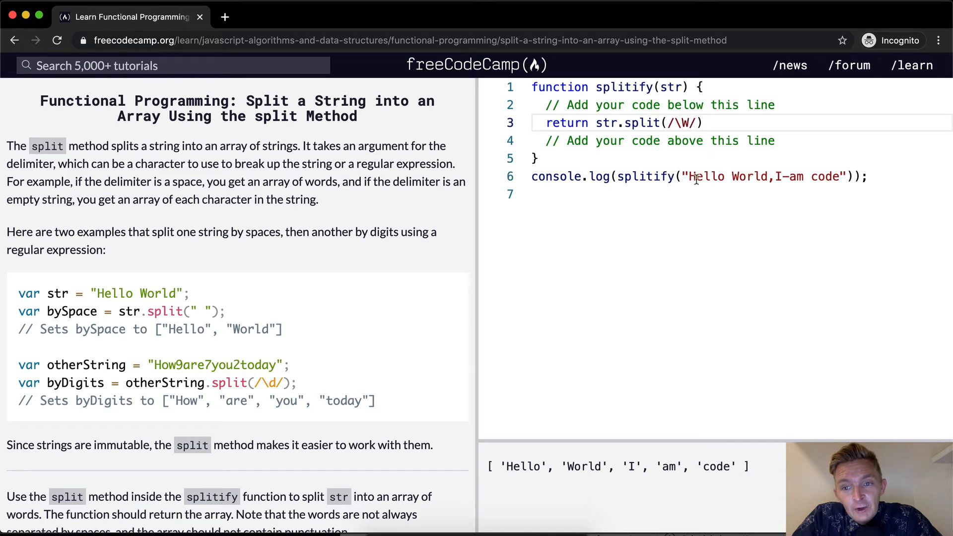
Try the lowercase \w pattern, then restore \W and pass all the tests.
text(w)
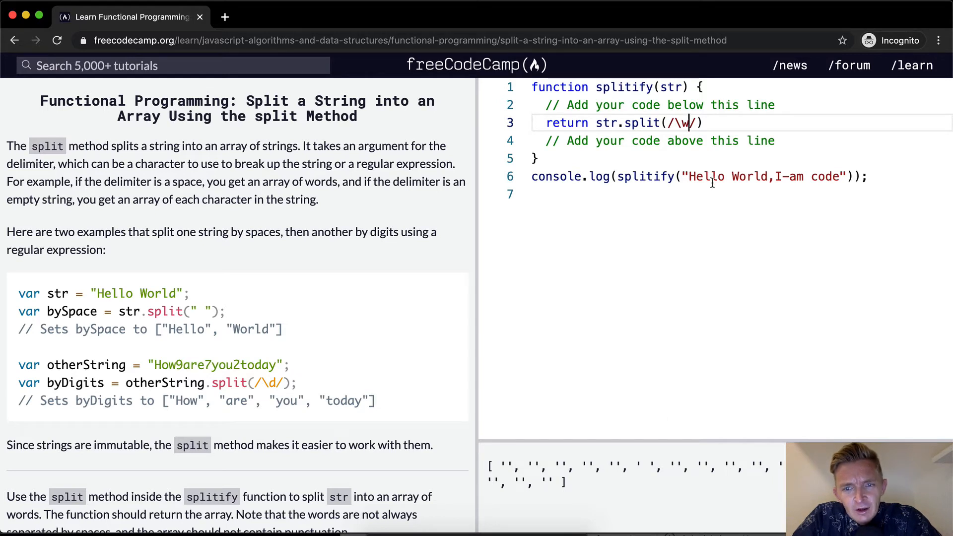
mouse_move(696, 176)
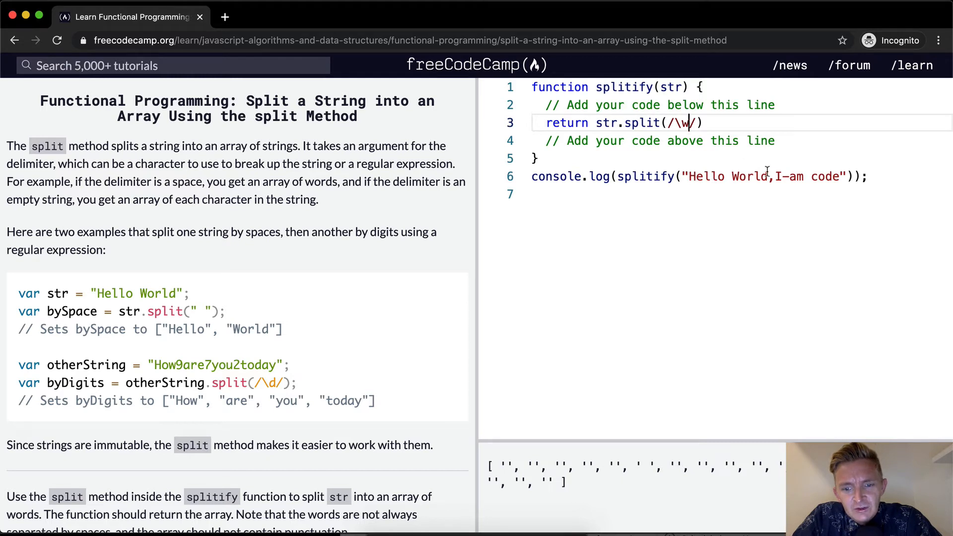
text(W)
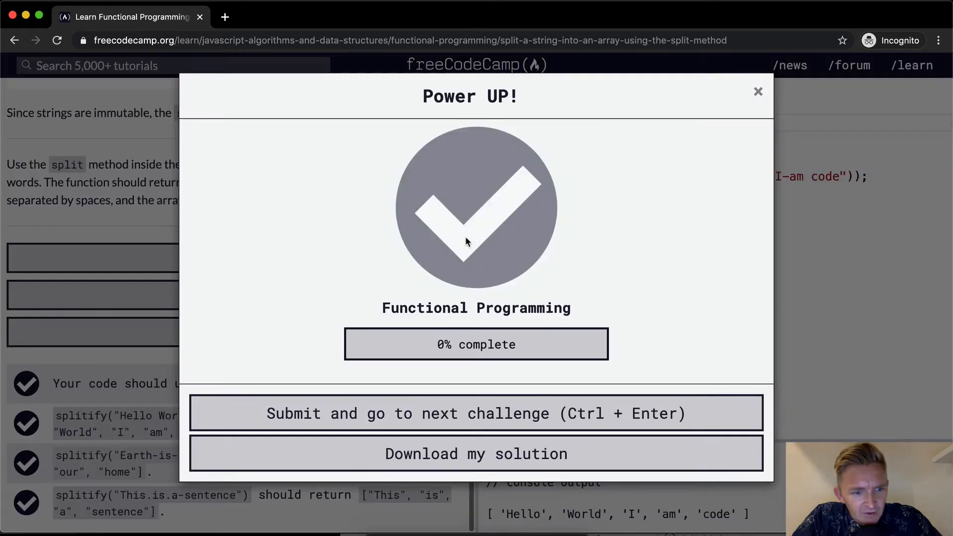
Dismiss the completion popup and review the lesson instructions.
click(757, 91)
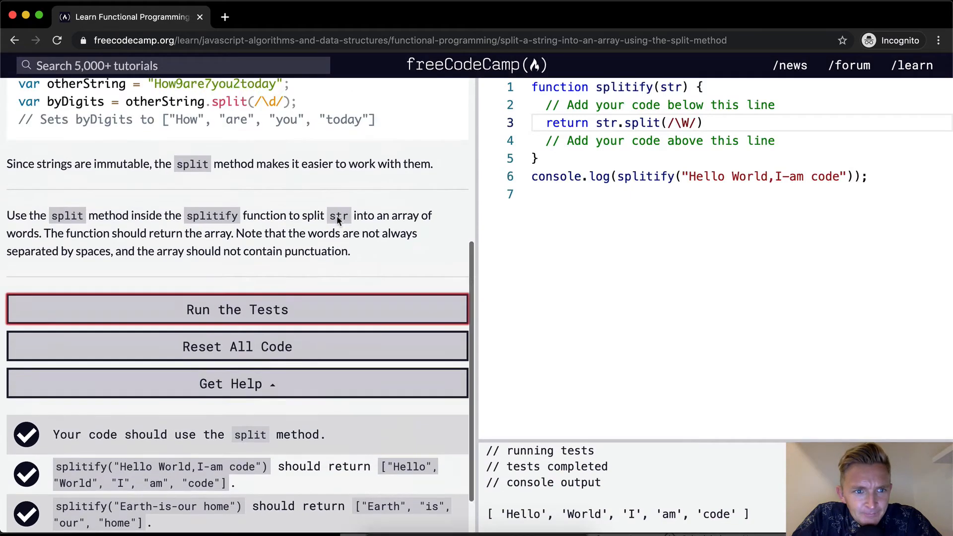
scroll(up, 3)
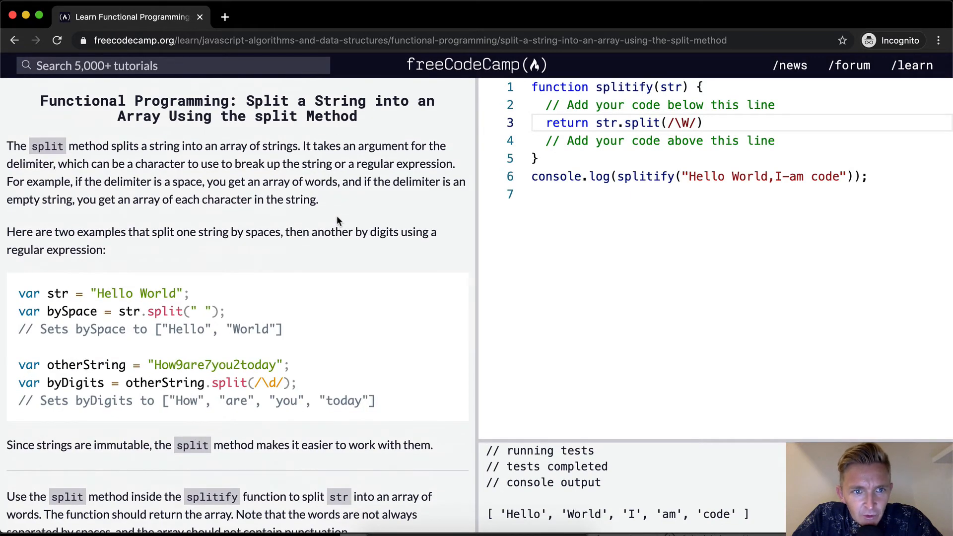
mouse_move(131, 204)
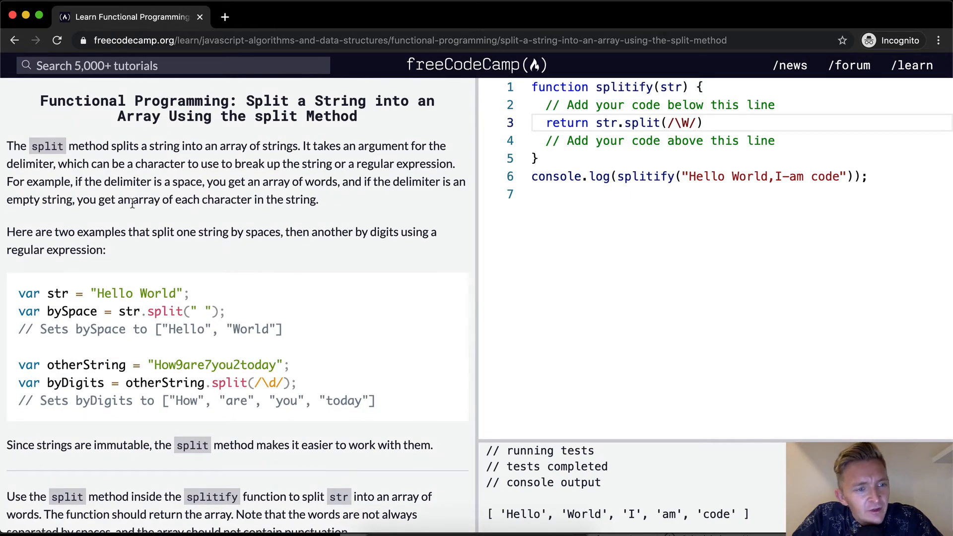
scroll(down, 3)
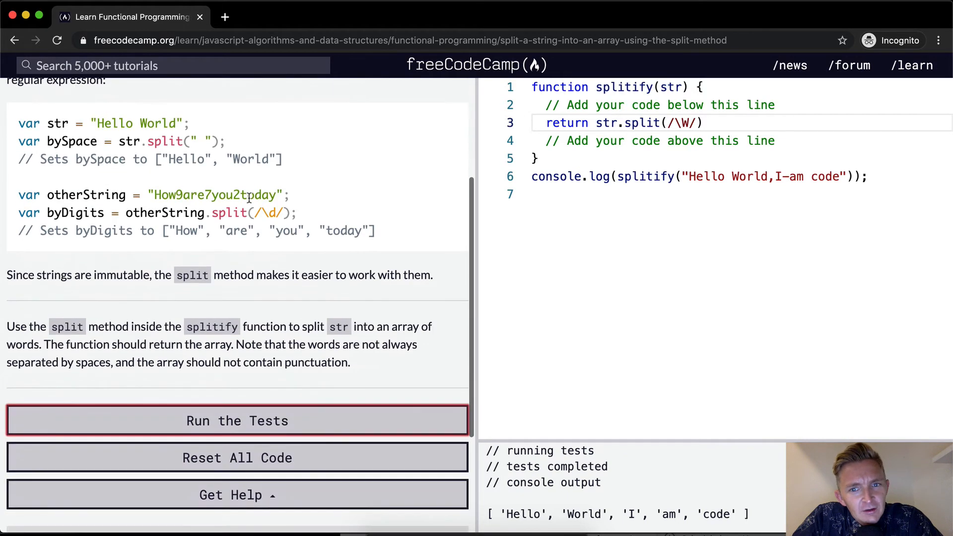
scroll(up, 3)
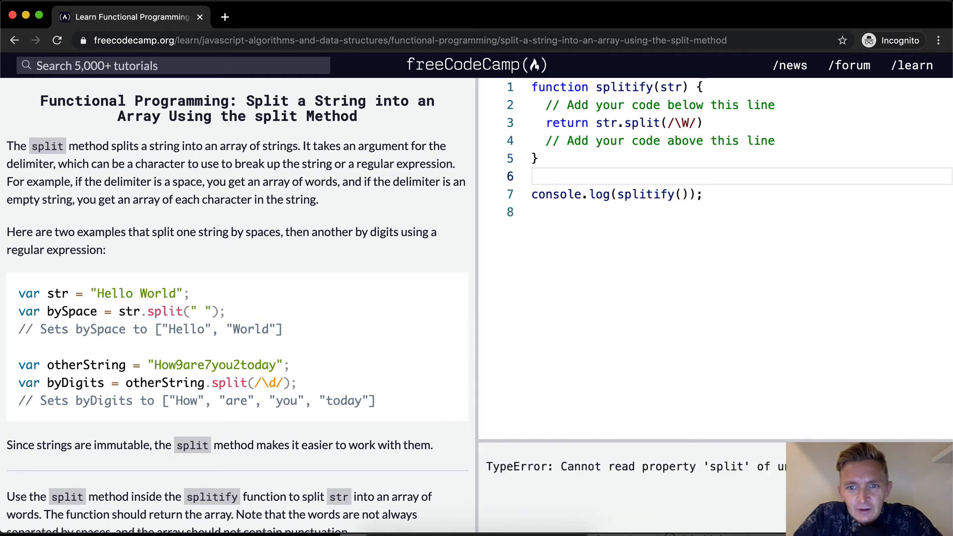
Declare let ourString = "Hello World,I-am code"; and log splitify(ourString).
text(let st)
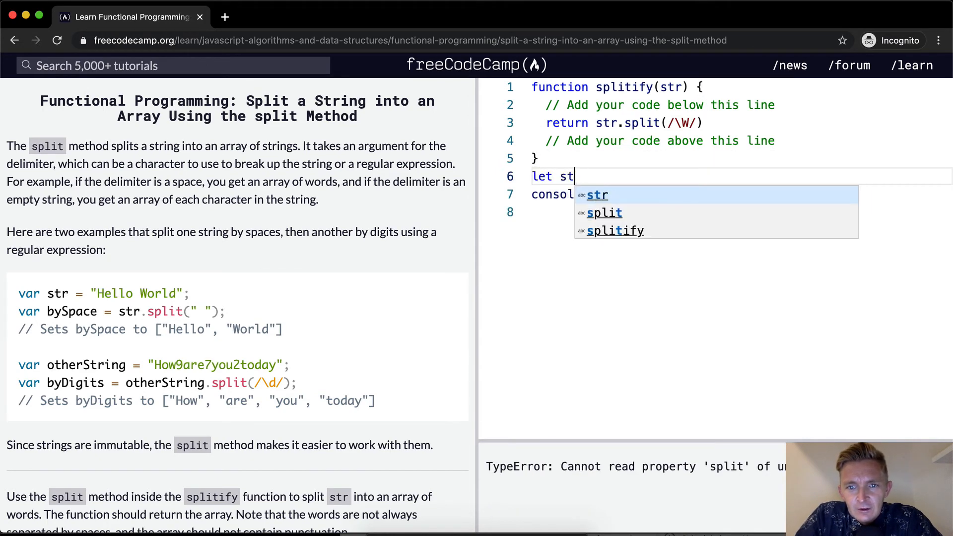
text(ourString = ç)
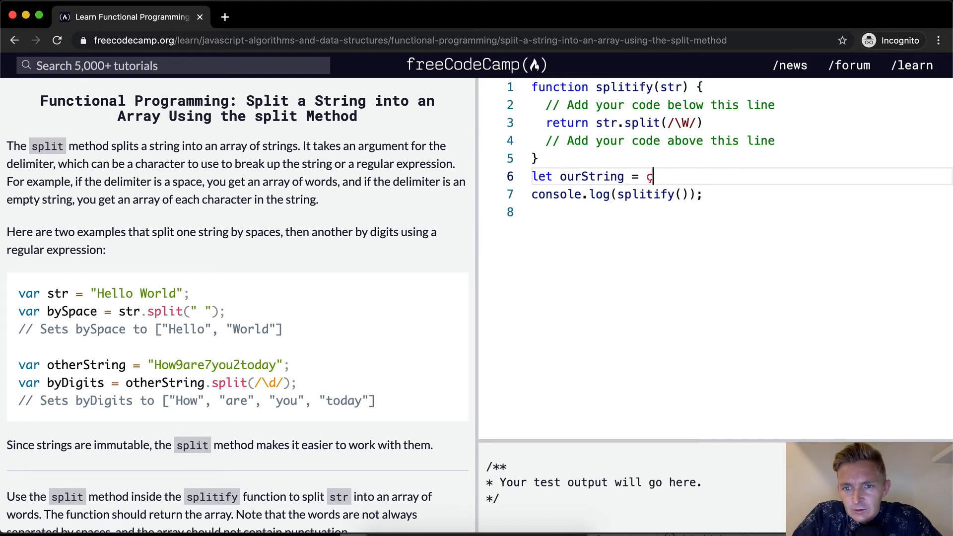
text("Hello World,I-am code";)
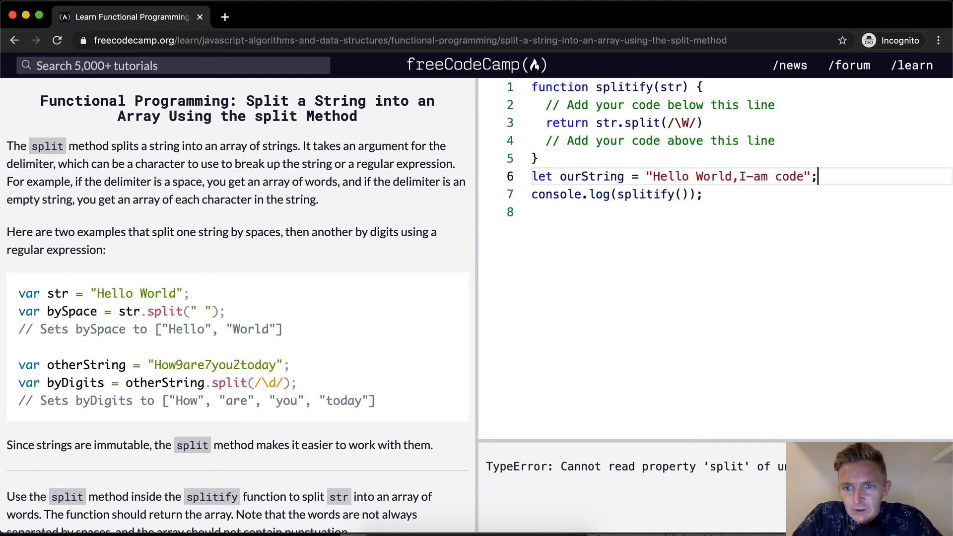
text(ourString)
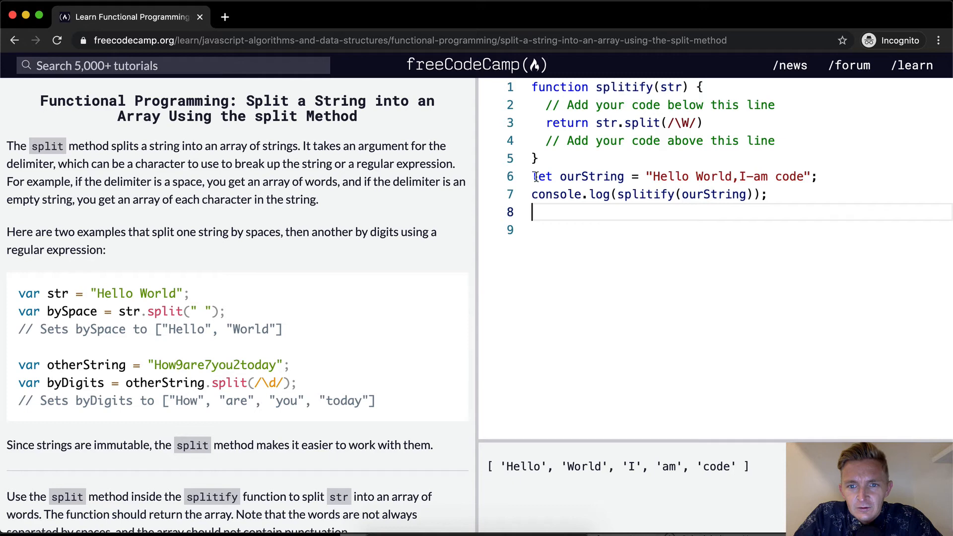
key(enter)
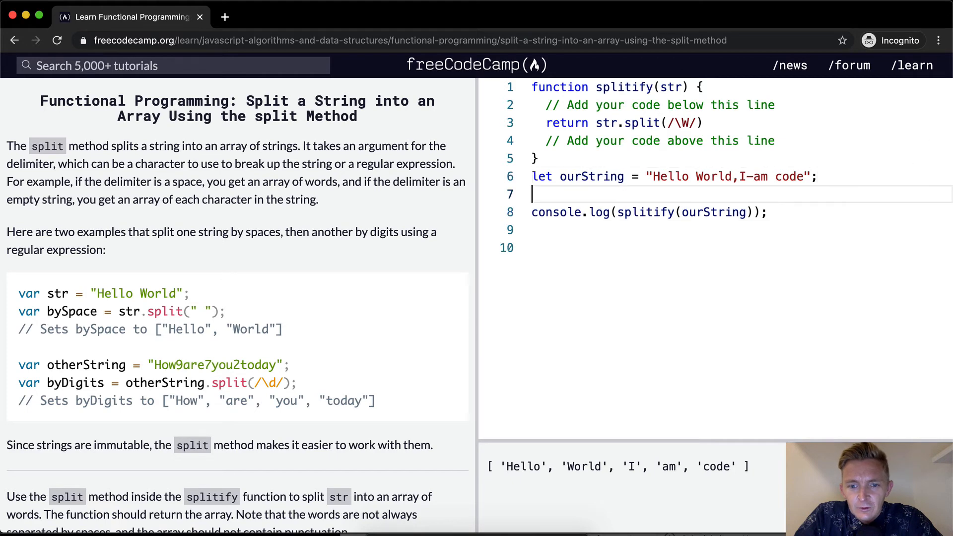
Log ourString with " <= these should be the same" before and after the splitify call.
text(console.log))
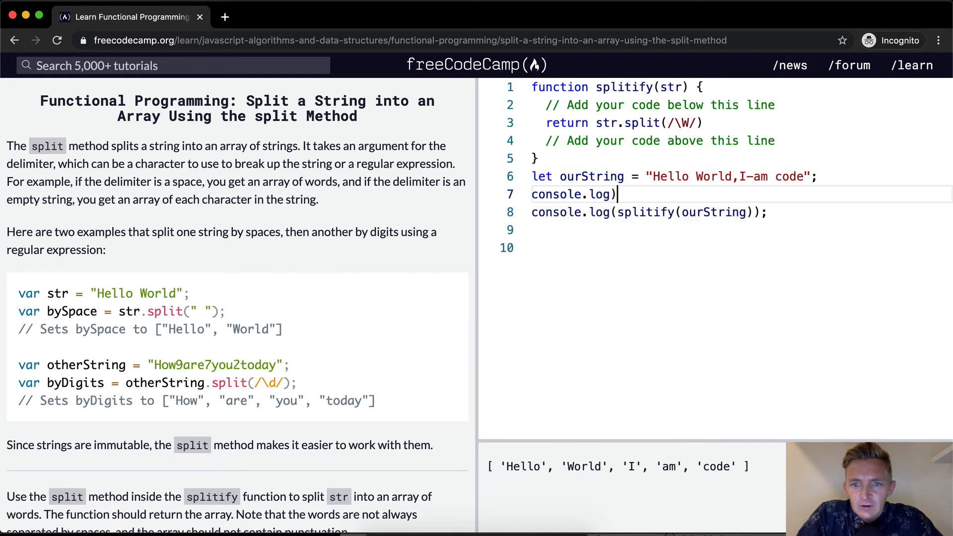
text((ourString, "<)
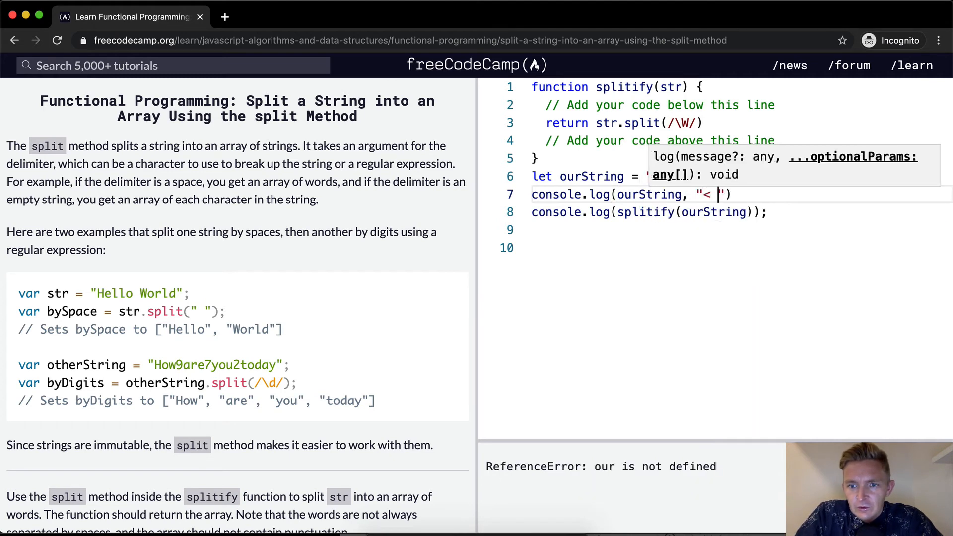
text(=)
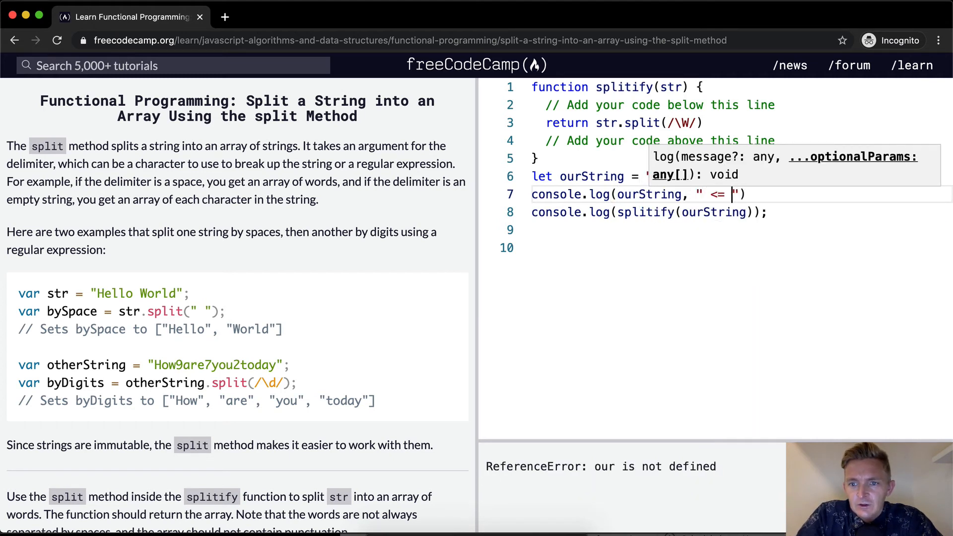
text(these should be the same)
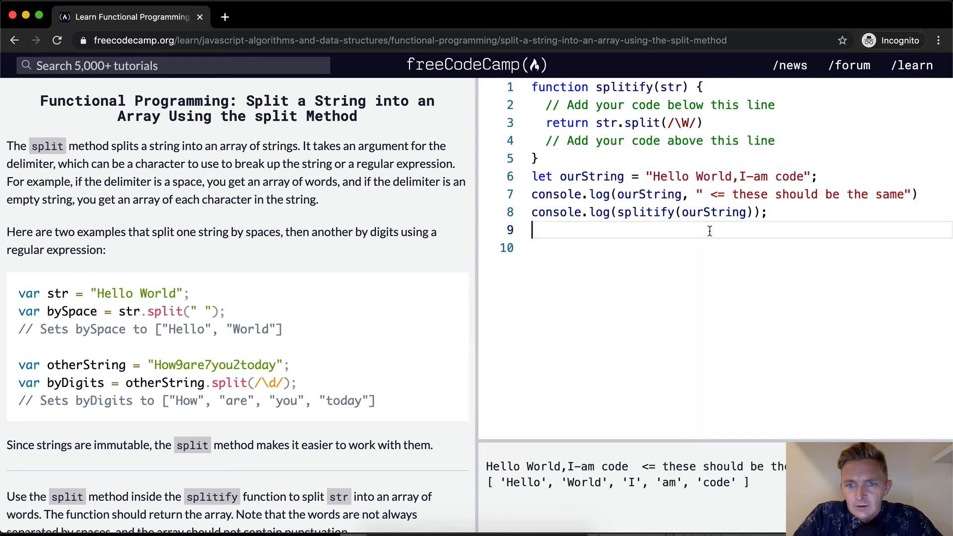
text(console.log(ourString, " <= these should be the same"))
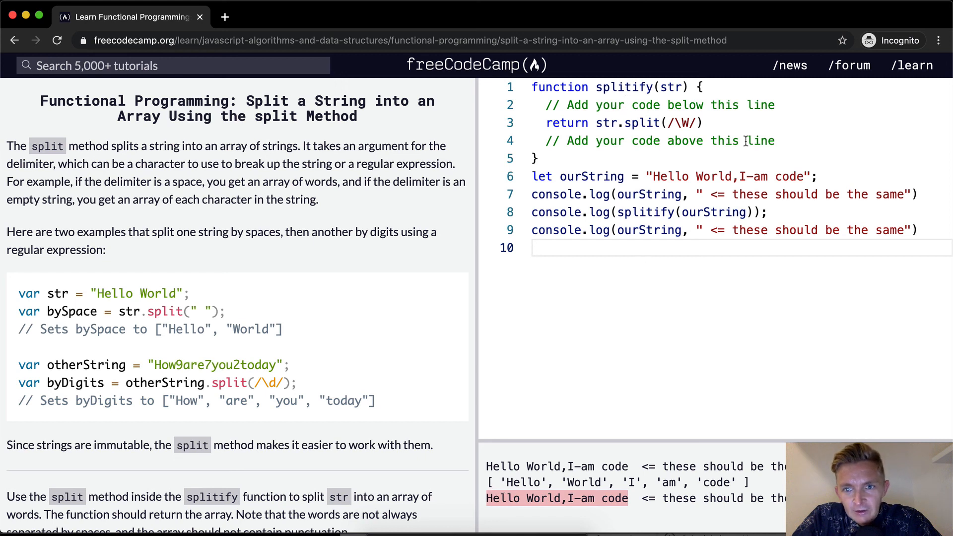
Rerun the challenge tests so every splitify check passes.
double_click(591, 177)
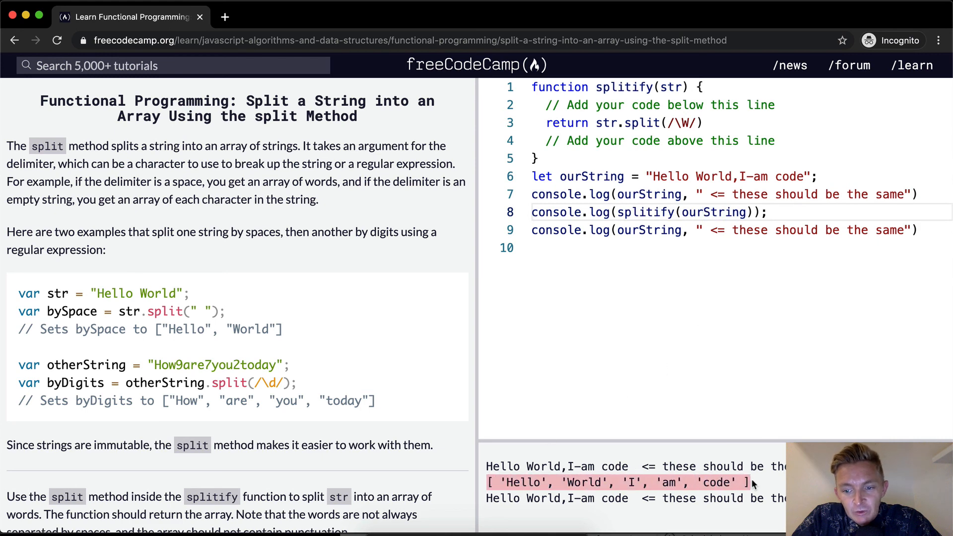
scroll(down, 3)
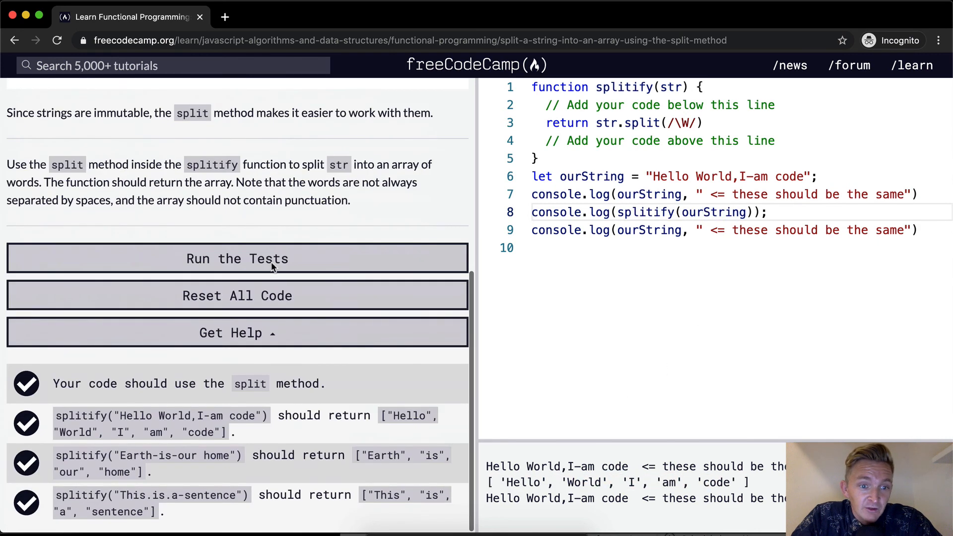
click(238, 258)
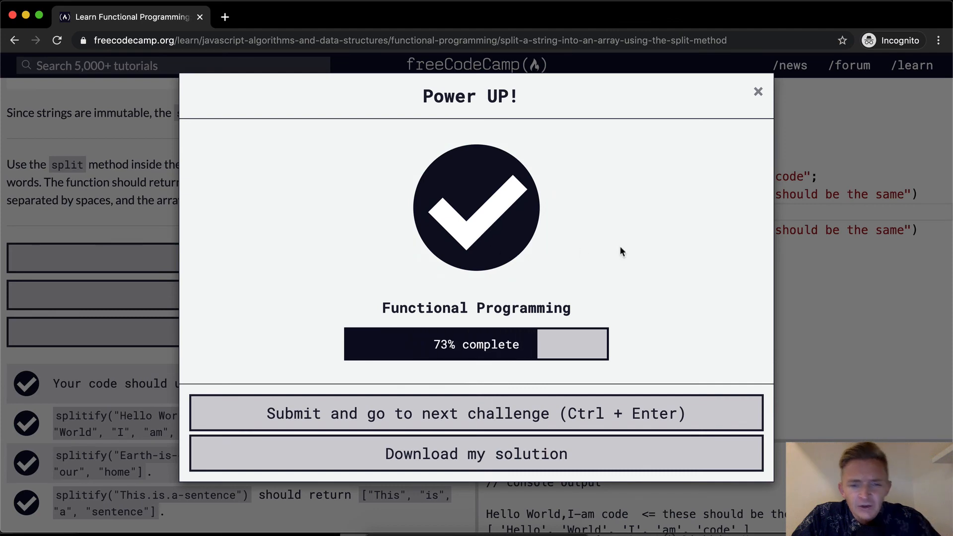